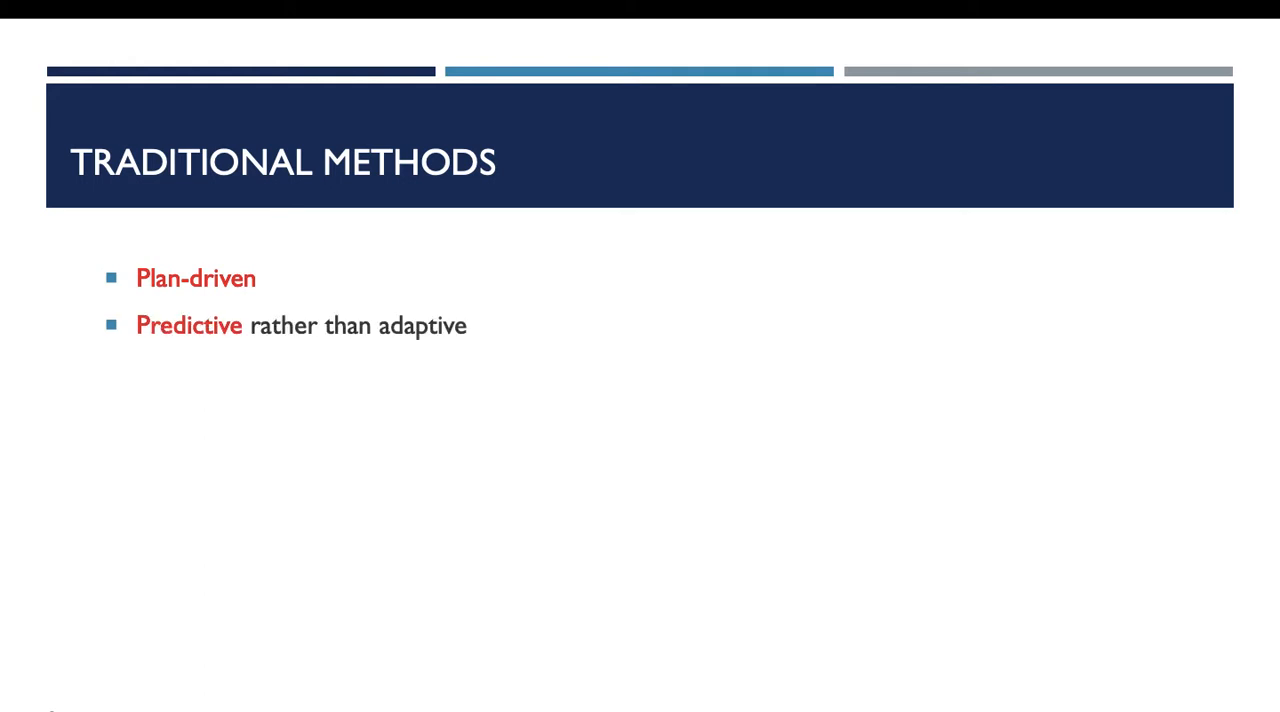
Advance to the Modern Generation slide showing its five iteration-driven, adaptive development bullets.
key(right)
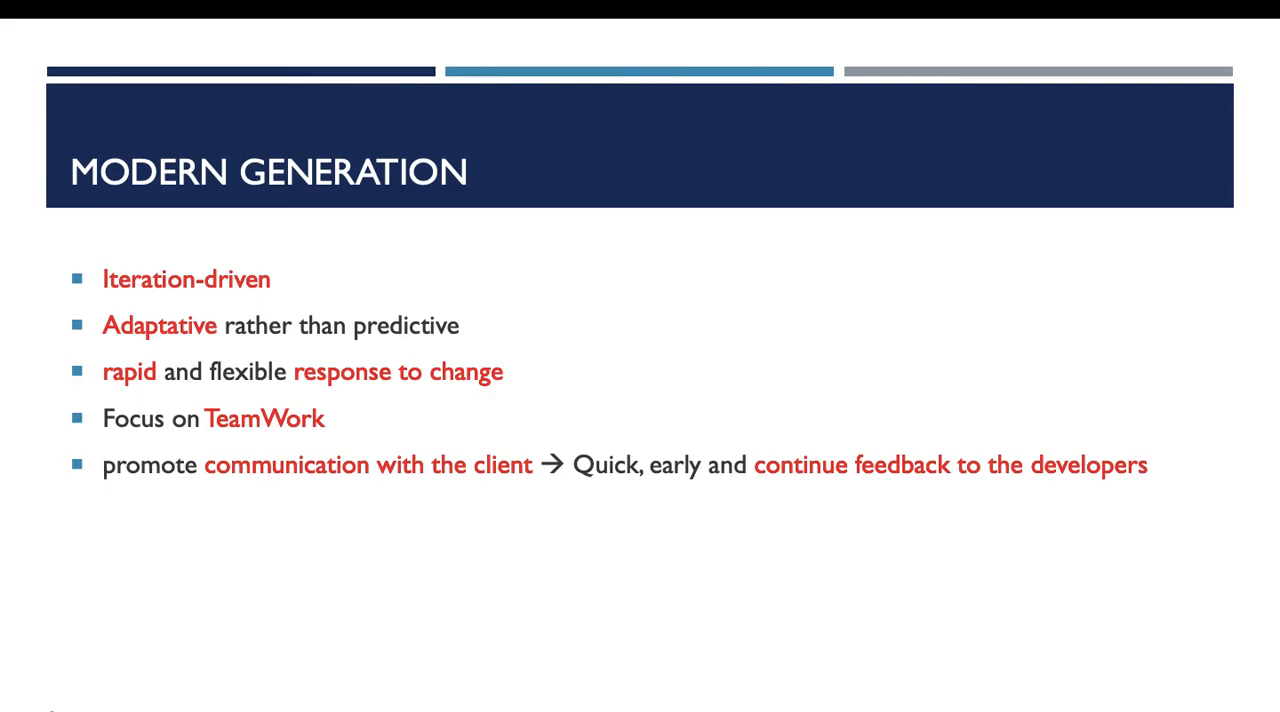